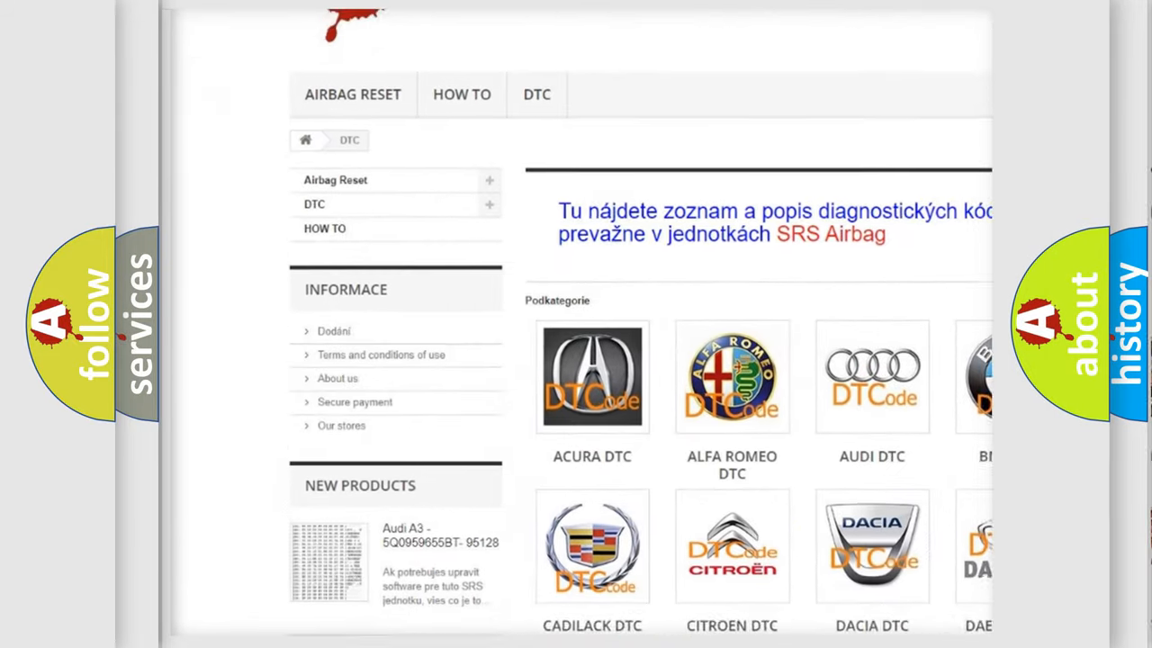
scroll("down", 3)
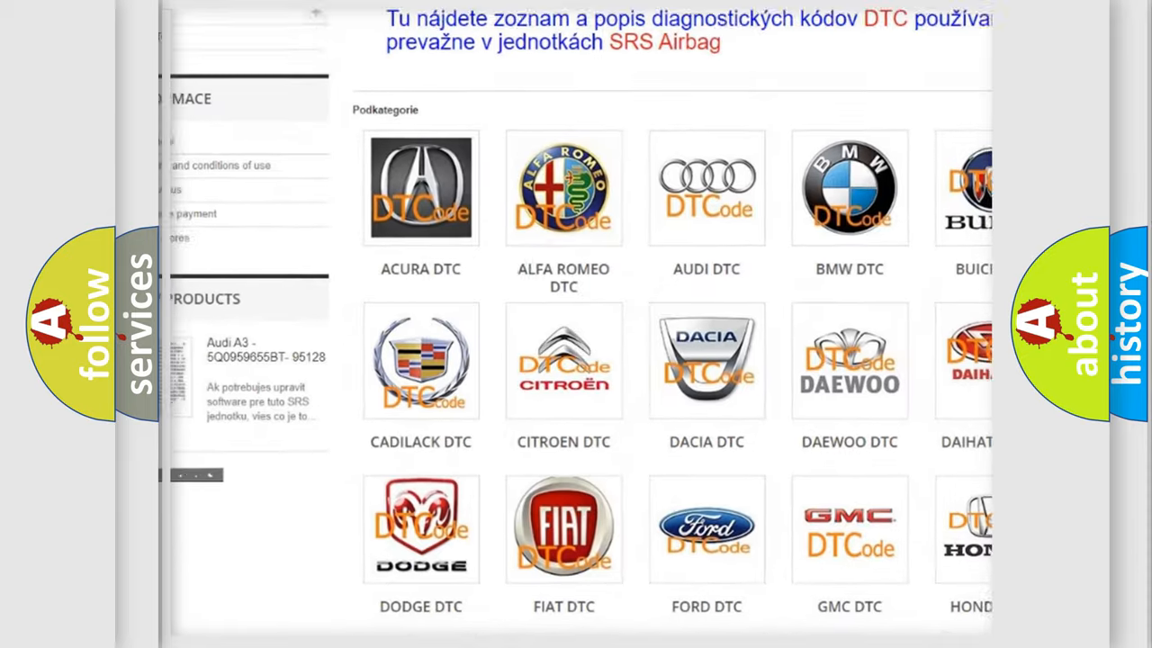
scroll("down", 3)
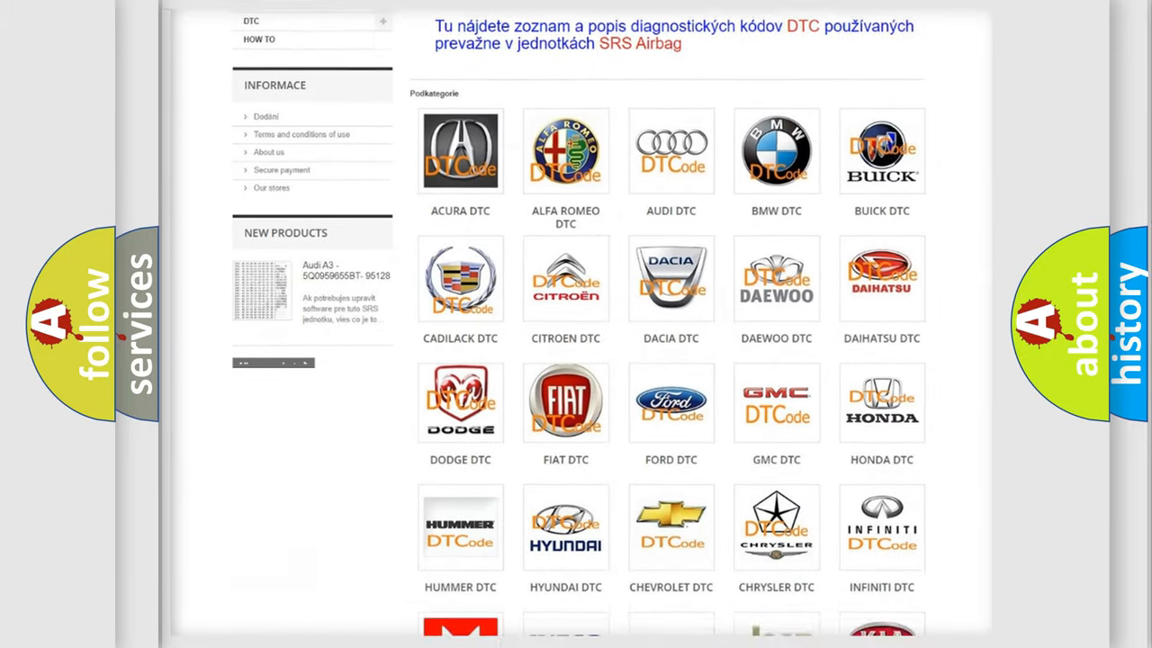
scroll("down", 3)
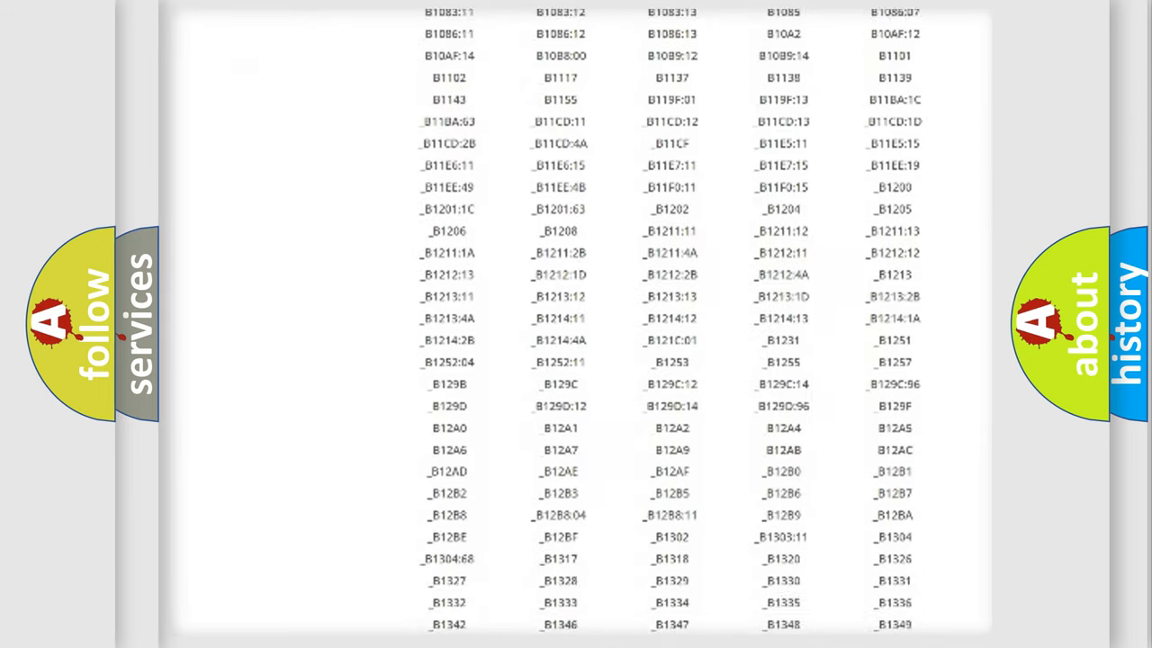
scroll("down", 3)
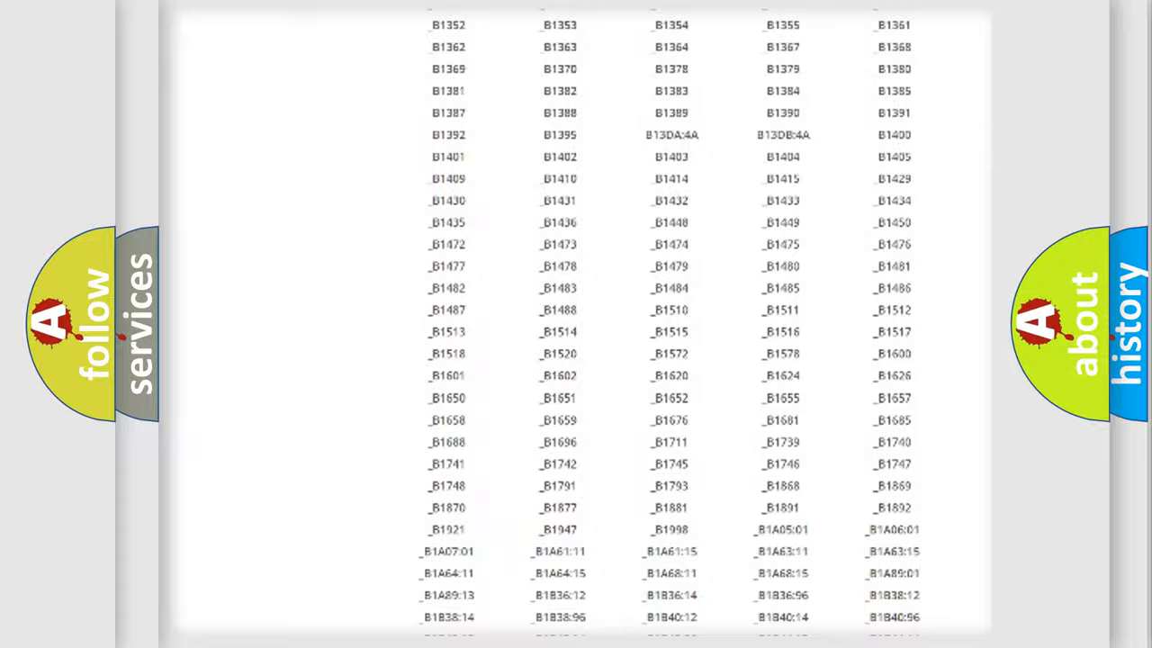